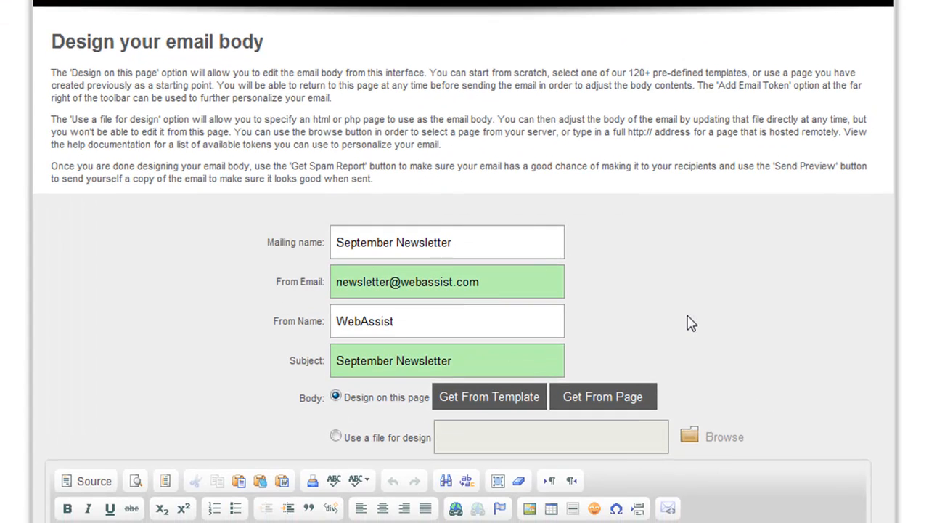
mouse_move(720, 323)
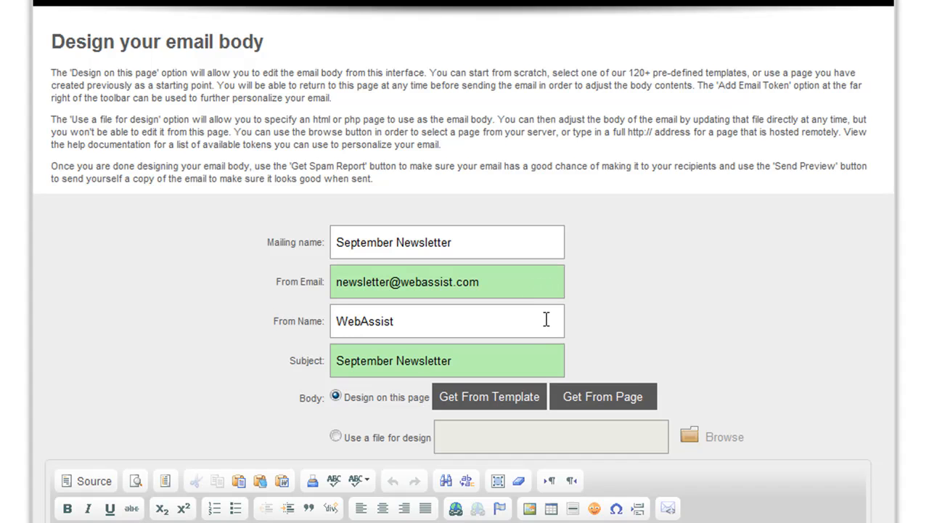
- Bring up the pre-designed template picker and browse a template group for the email body
scroll(down, 3)
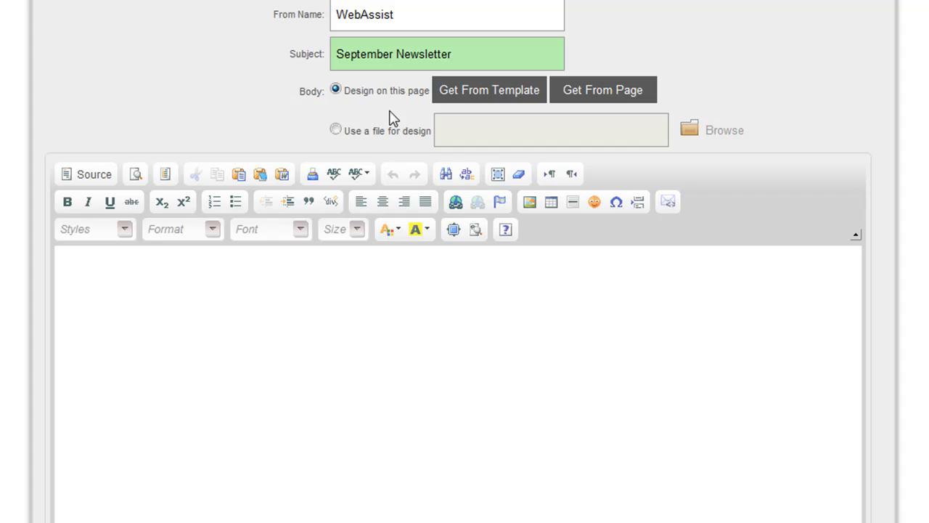
mouse_move(599, 144)
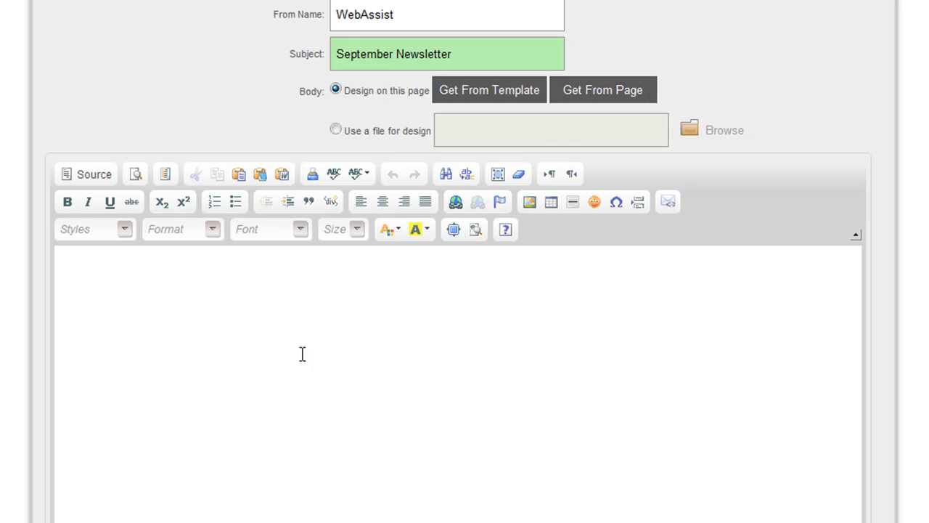
mouse_move(450, 428)
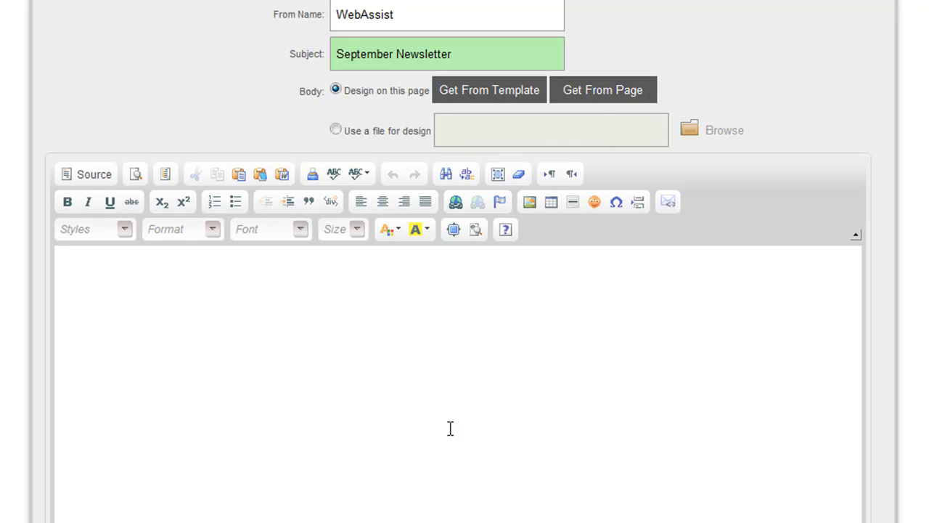
click(488, 90)
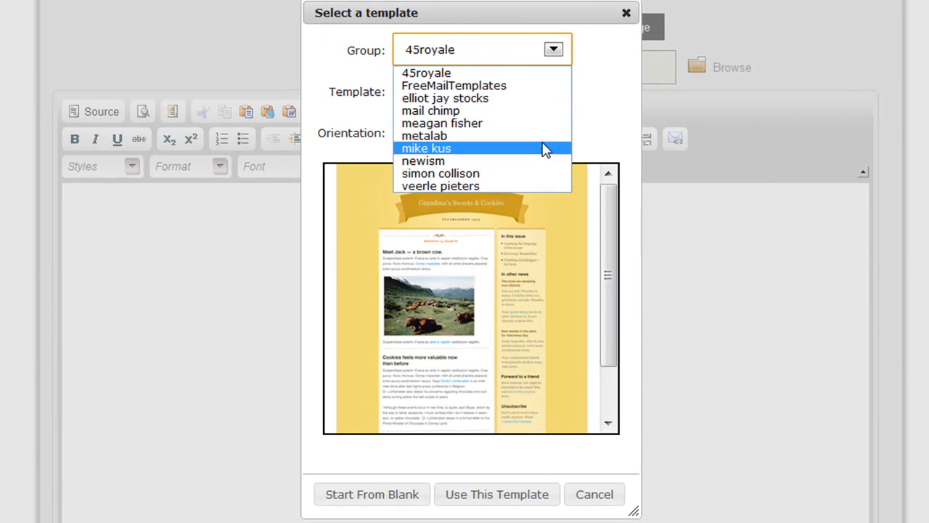
mouse_move(560, 160)
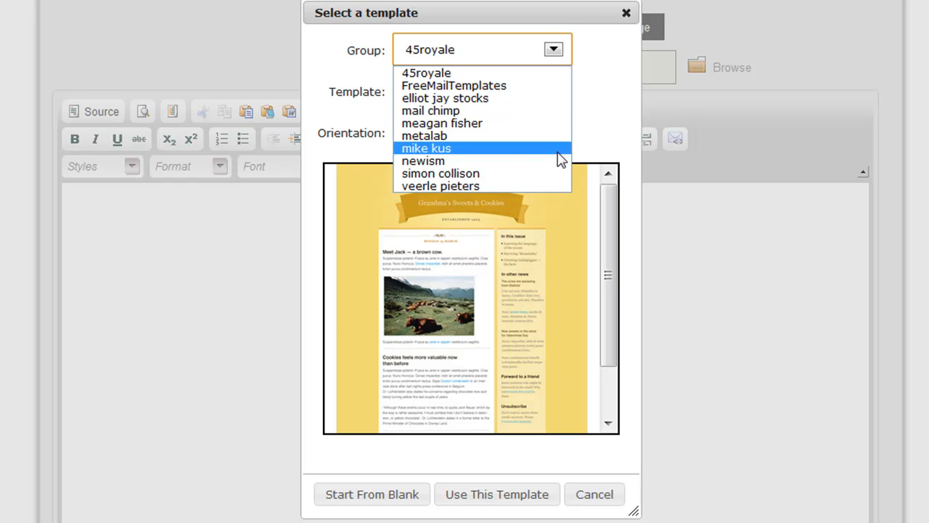
click(424, 148)
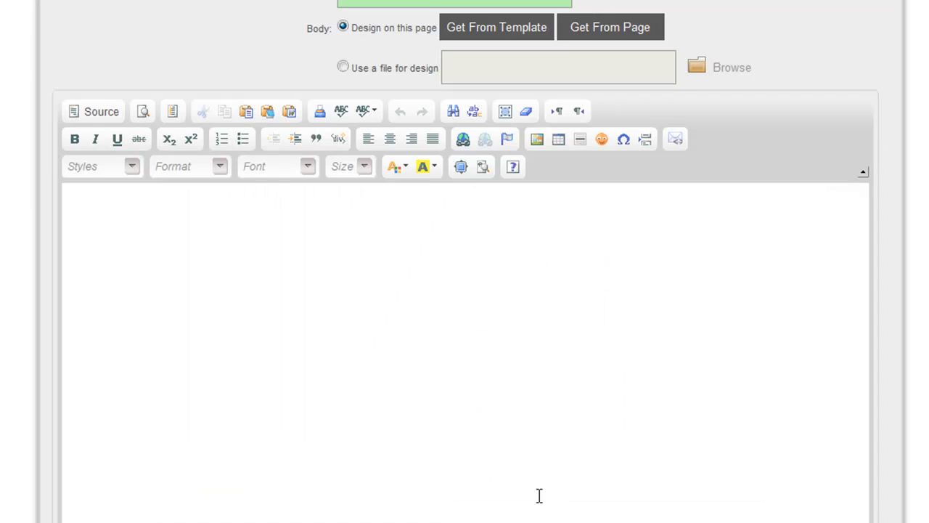
- Load the Grunge Grinders template and retype its first article heading to begin with 'Dear'
click(496, 26)
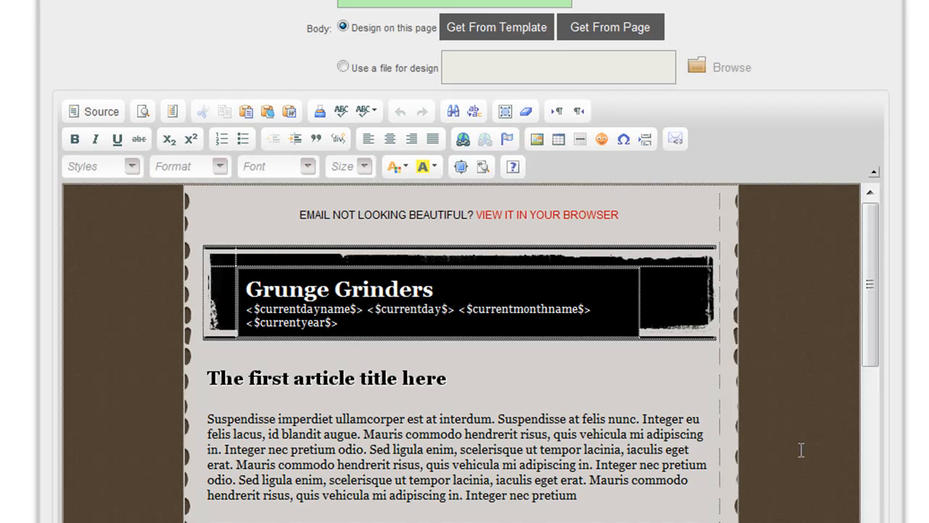
mouse_move(482, 410)
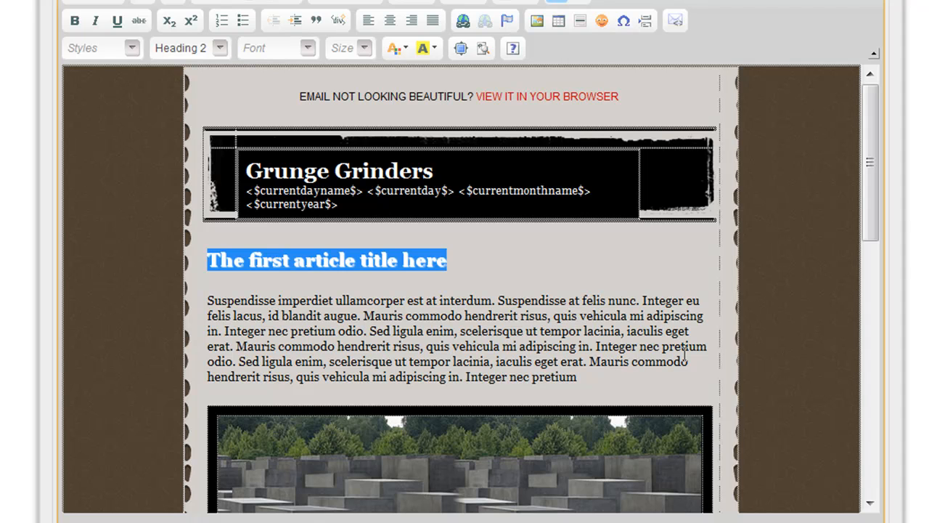
text(Dear)
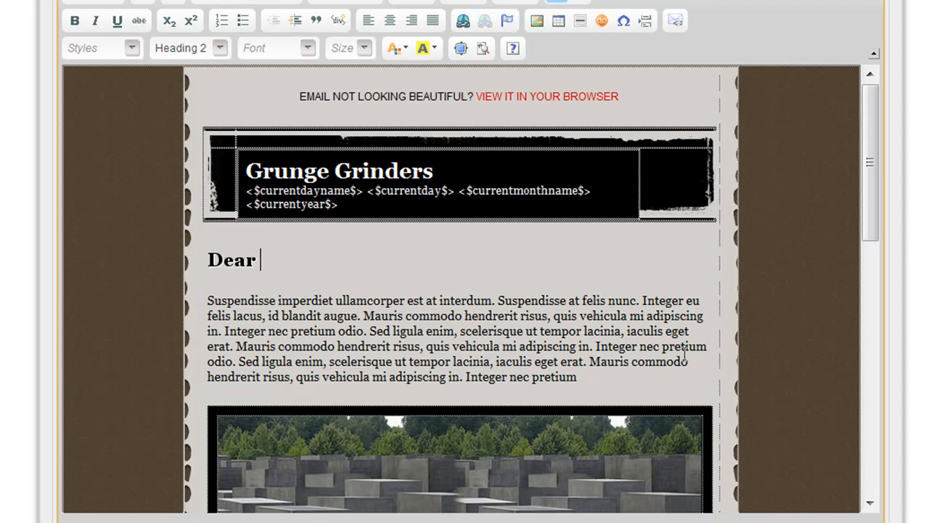
mouse_move(868, 101)
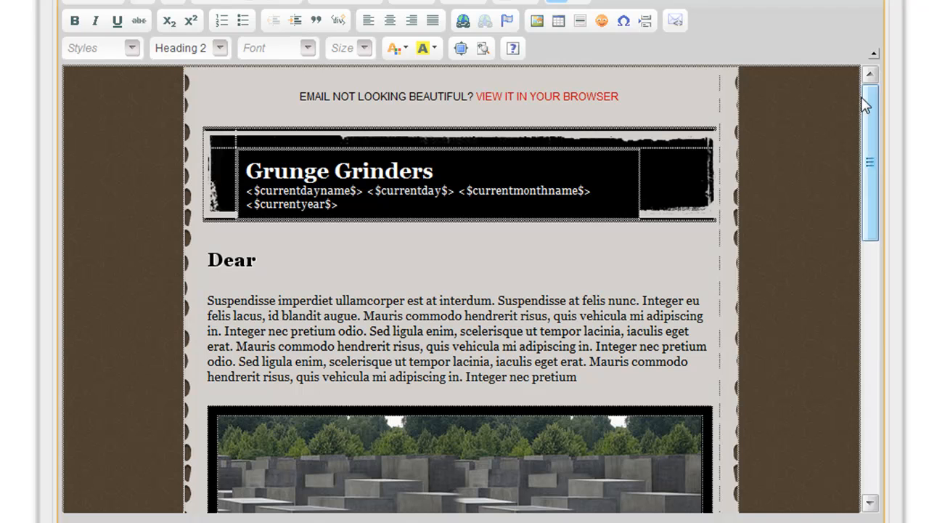
mouse_move(674, 20)
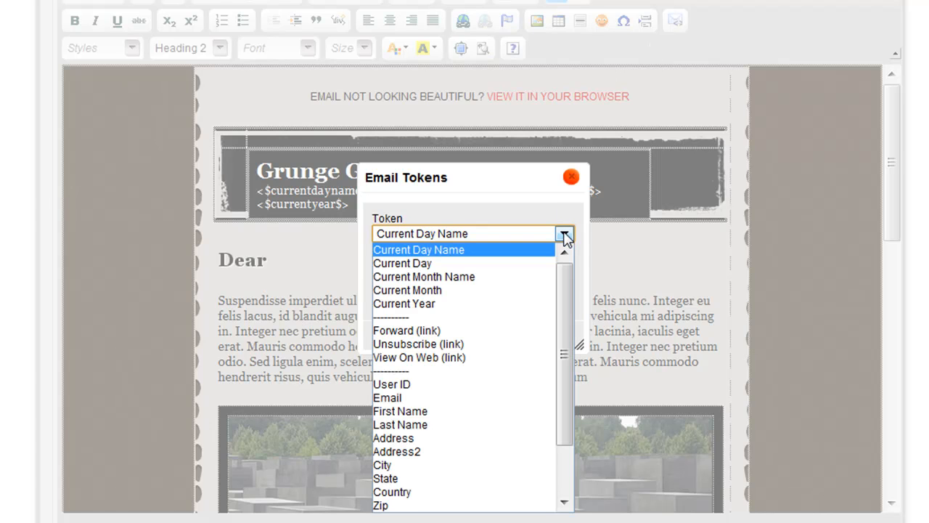
mouse_move(487, 408)
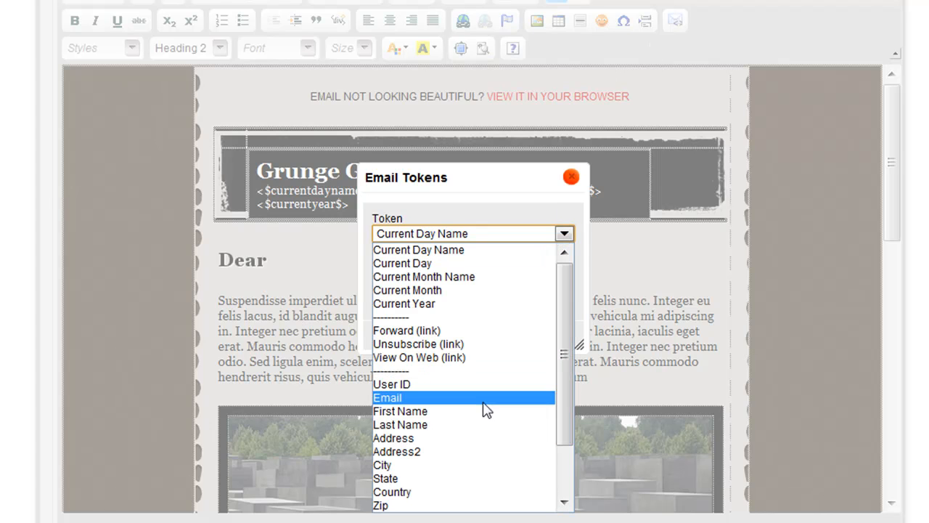
- Insert the First Name token after 'Dear' and add a comma, giving 'Dear *:UserFirstName:*,'
click(400, 411)
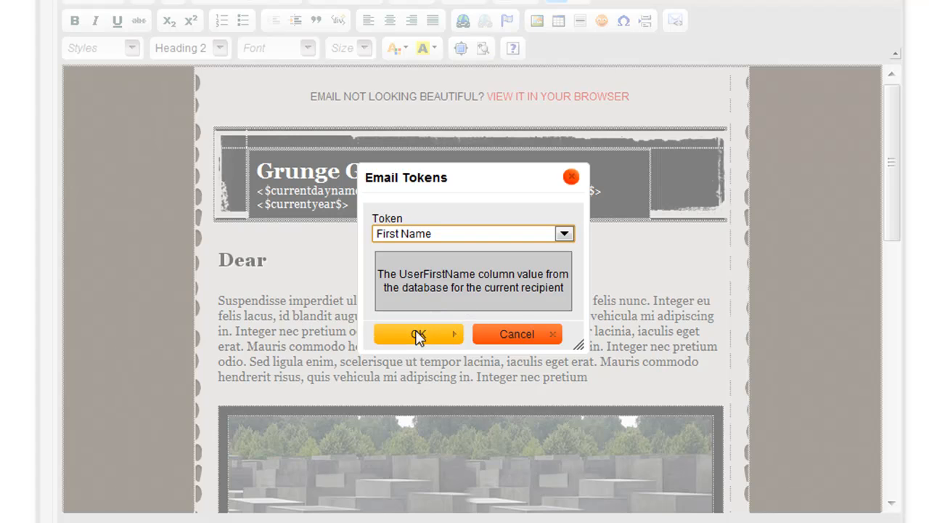
click(418, 334)
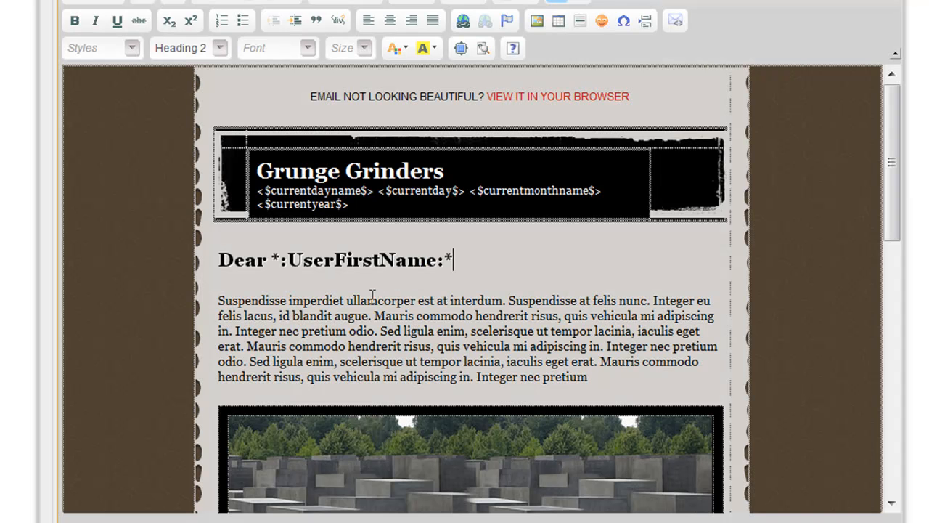
text(,)
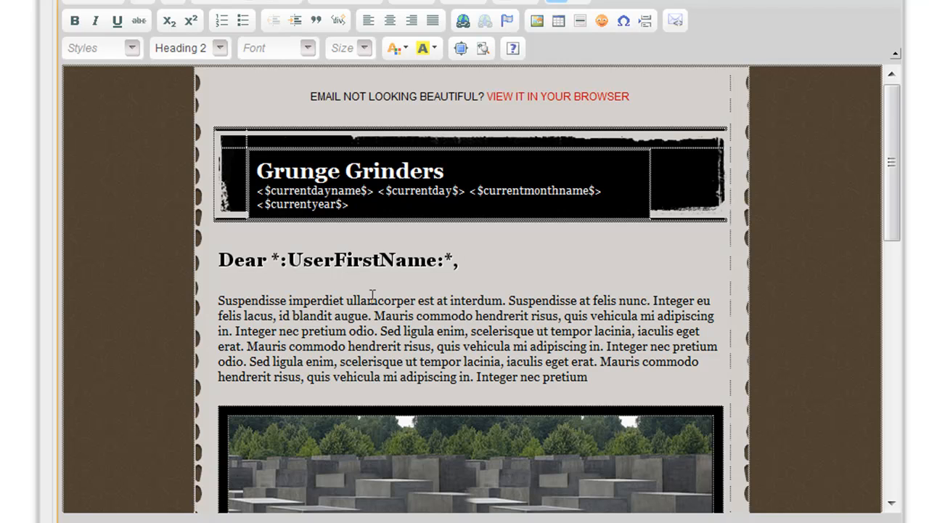
click(460, 258)
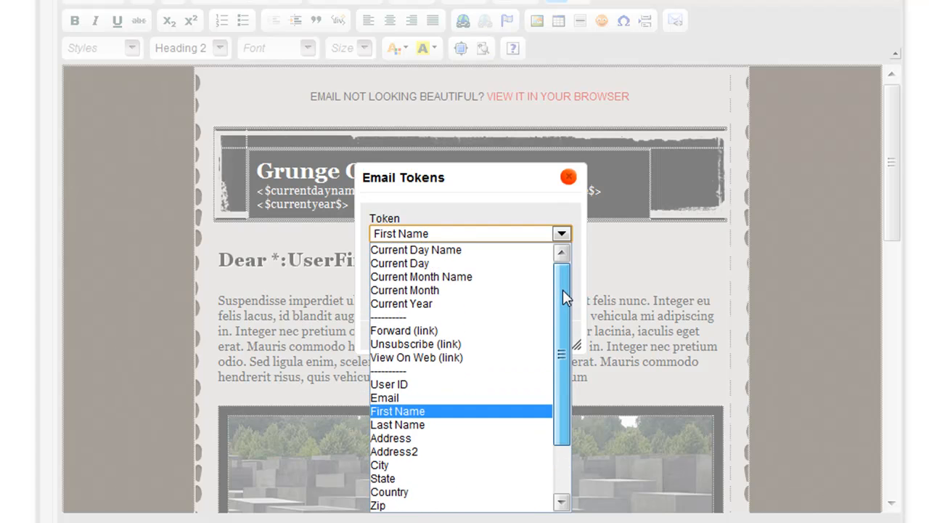
click(570, 177)
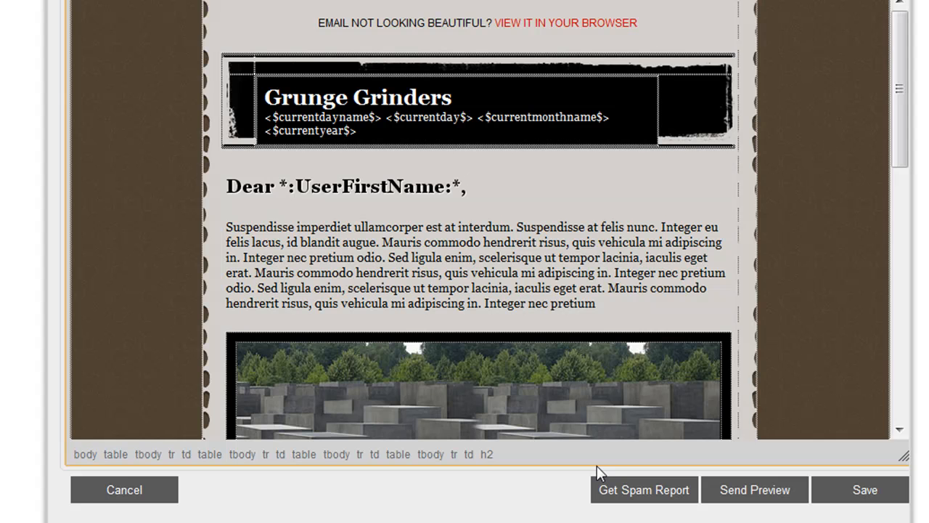
click(643, 489)
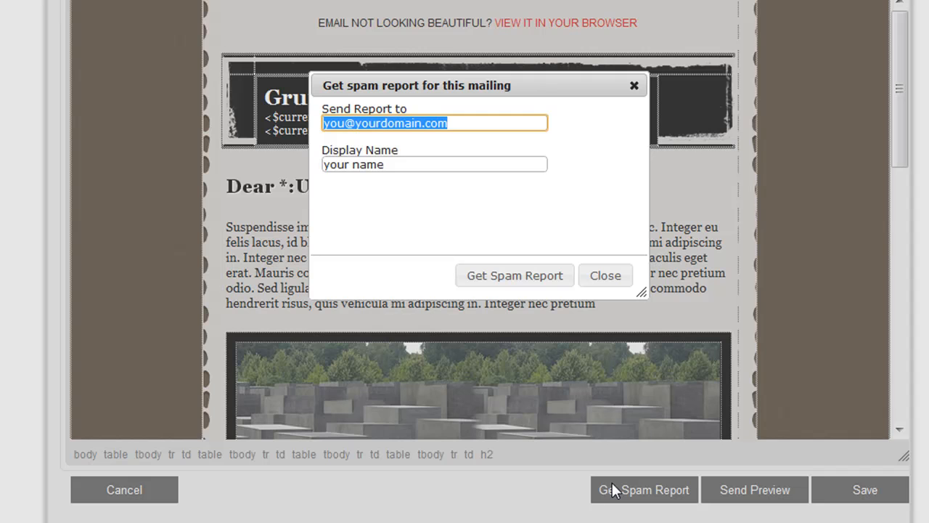
mouse_move(680, 441)
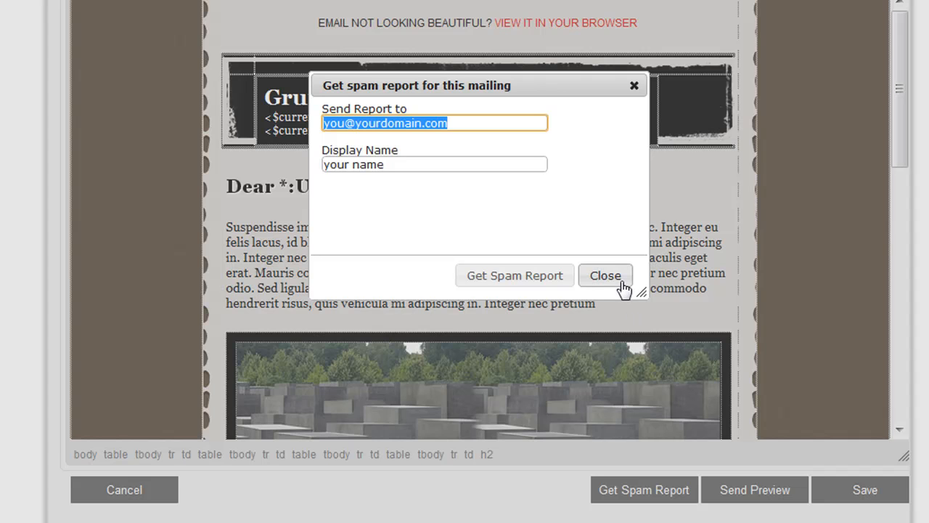
click(608, 276)
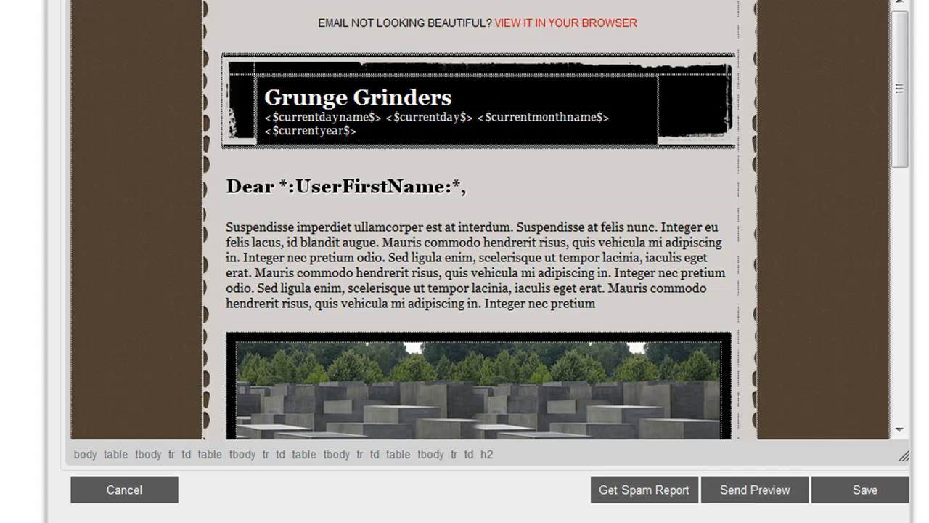
mouse_move(755, 508)
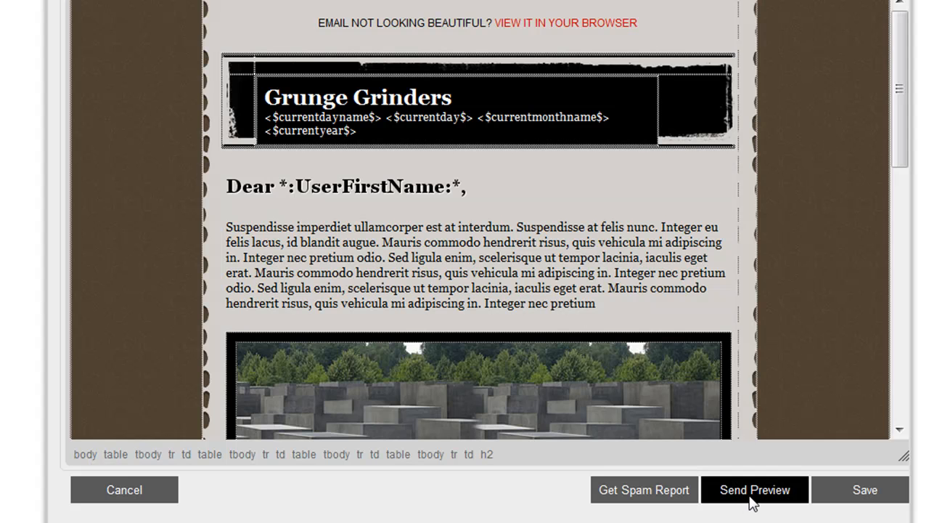
click(755, 489)
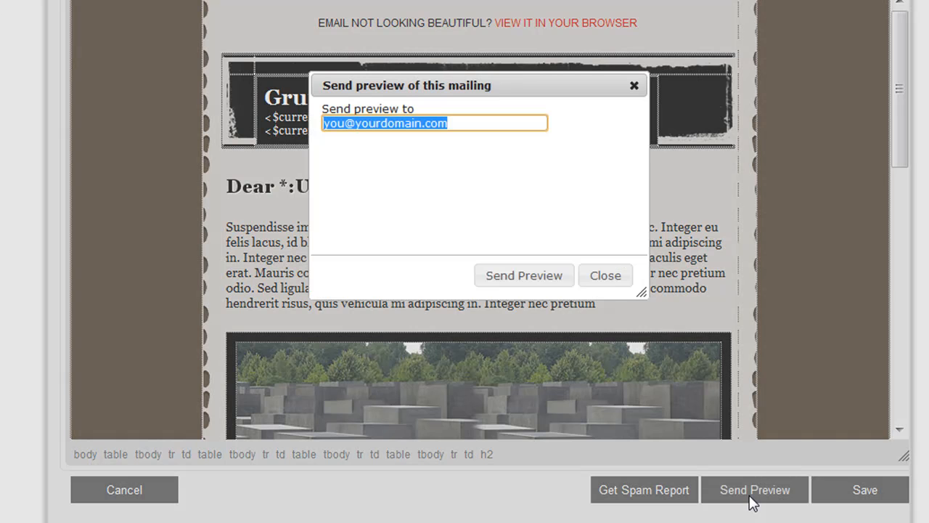
click(606, 276)
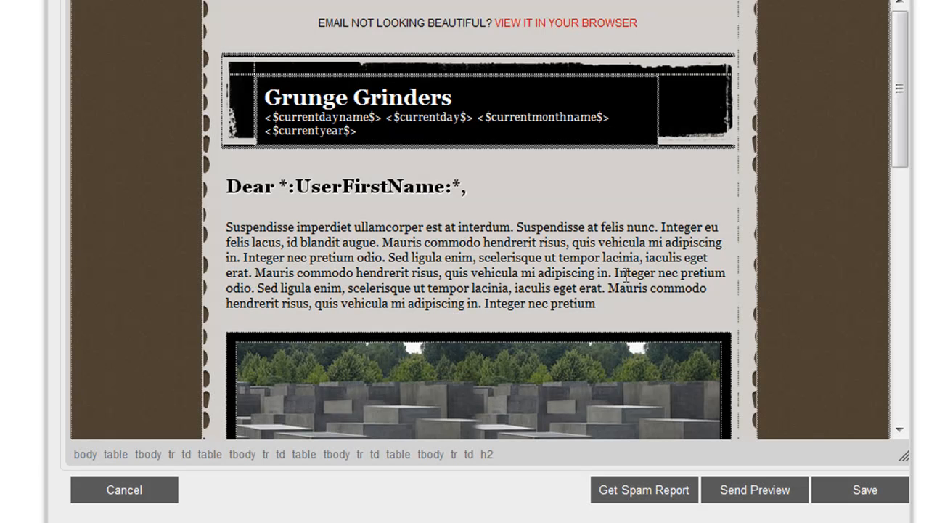
mouse_move(866, 491)
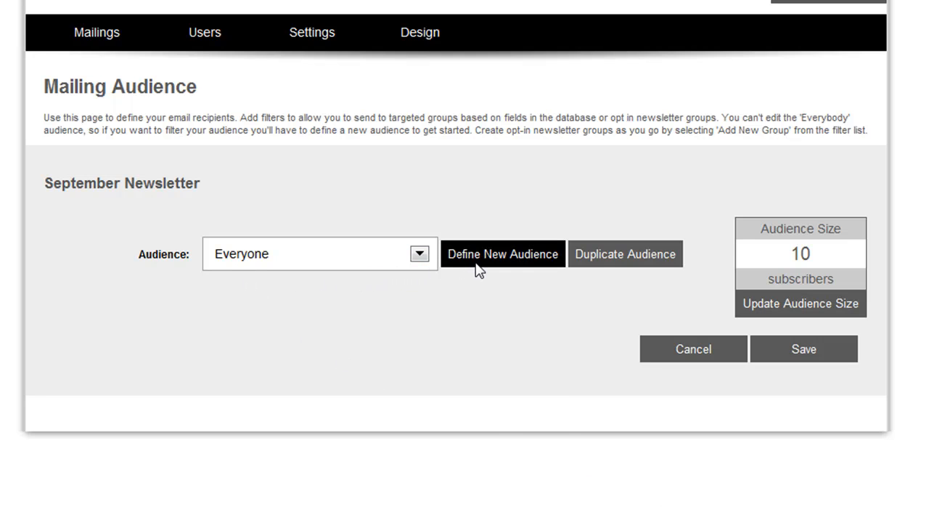
- Define and create a new audience named 'PowerMessenger Owners' with no filters yet
click(502, 253)
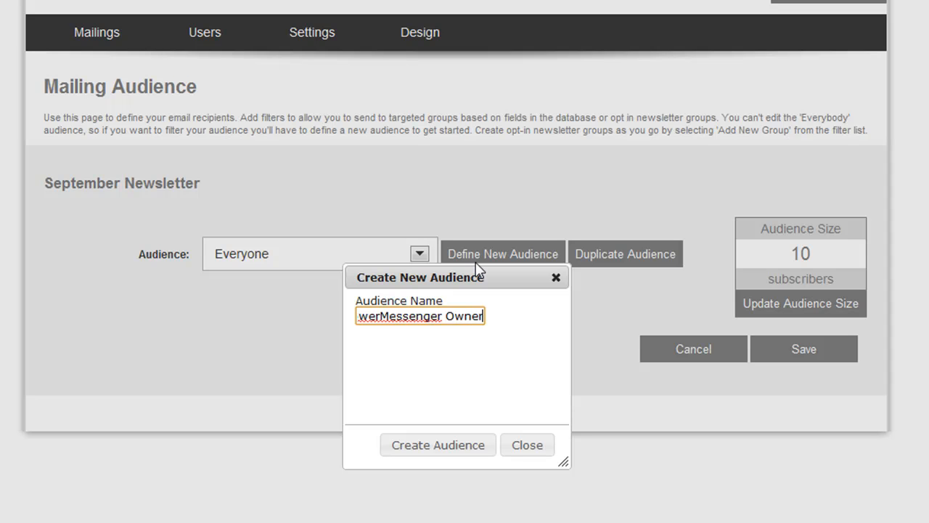
text(s)
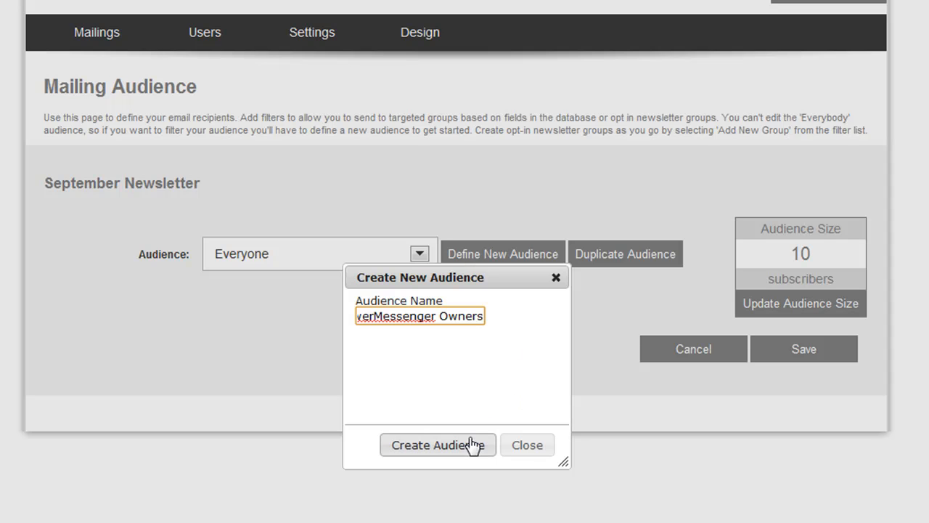
click(439, 445)
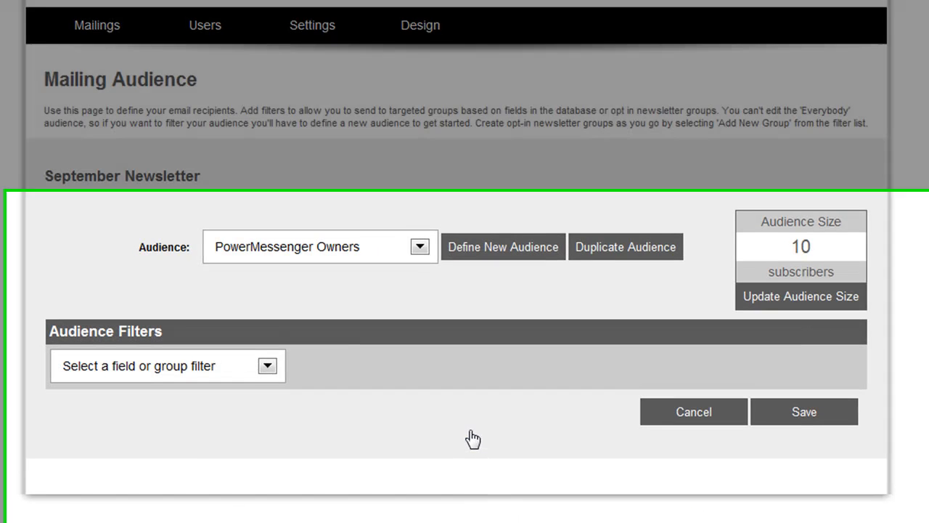
- Choose Custom SQL Query as the audience filter for the September Newsletter
scroll(down, 3)
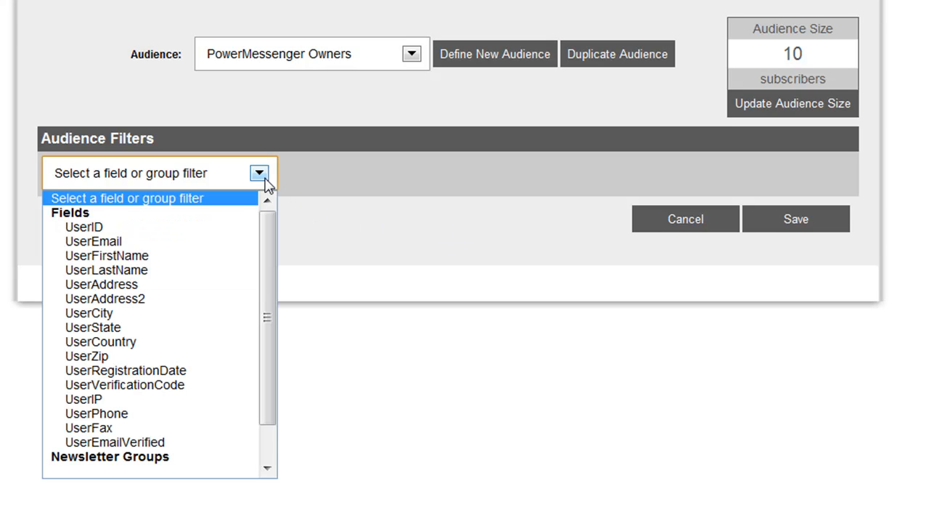
scroll(down, 3)
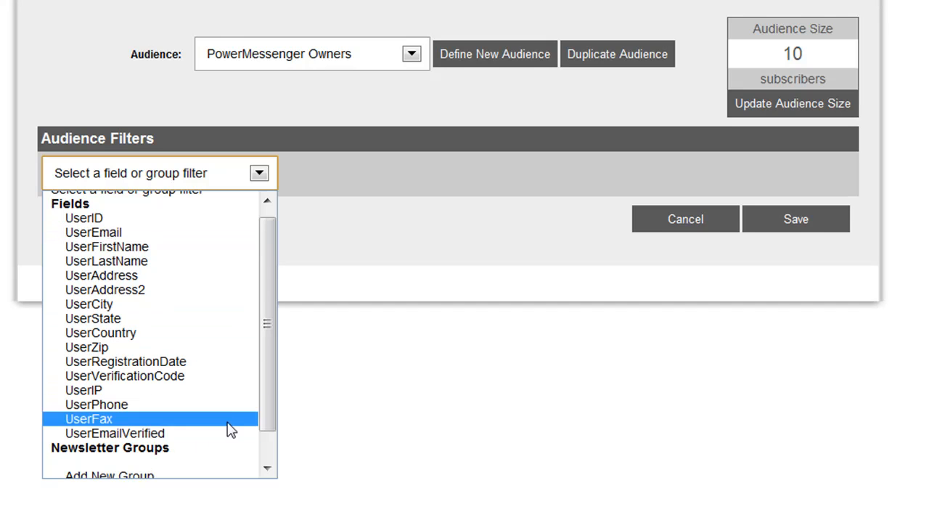
scroll(down, 3)
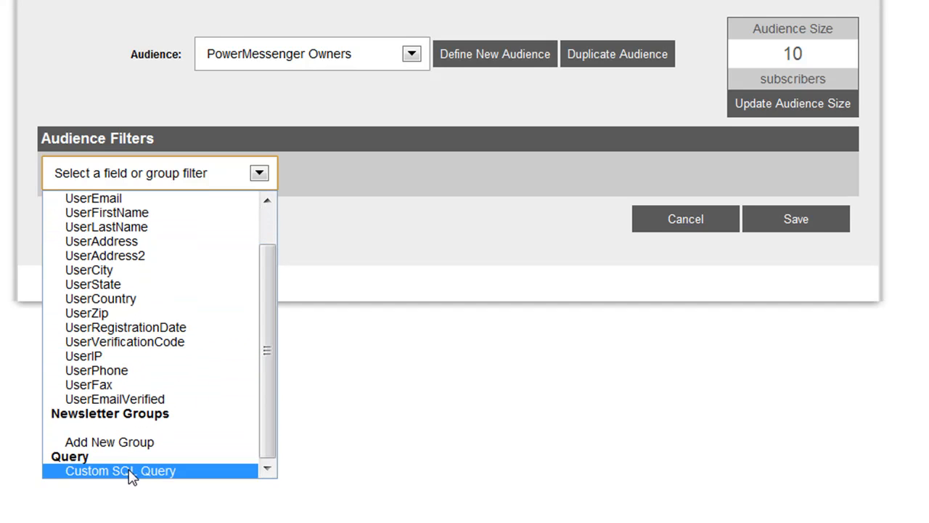
click(119, 470)
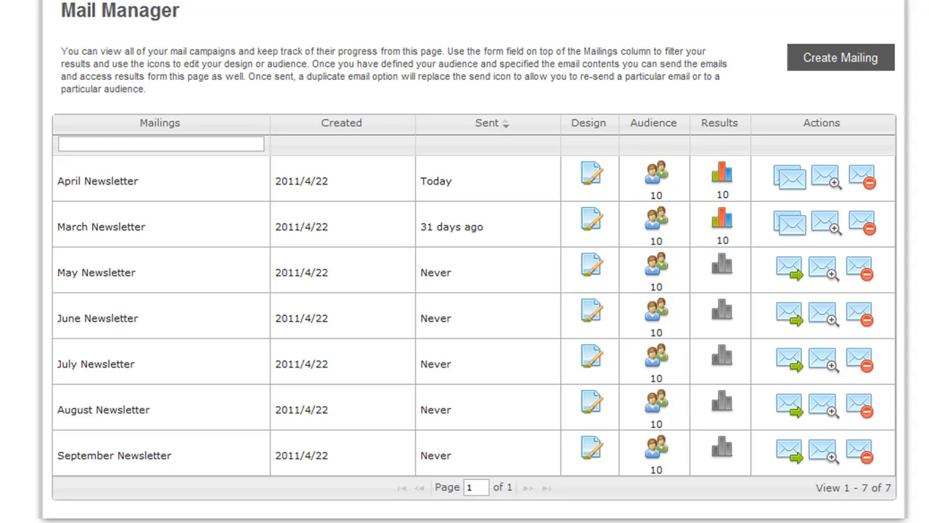
- Start sending the September Newsletter to its 10 subscribers and dismiss the progress window
click(796, 456)
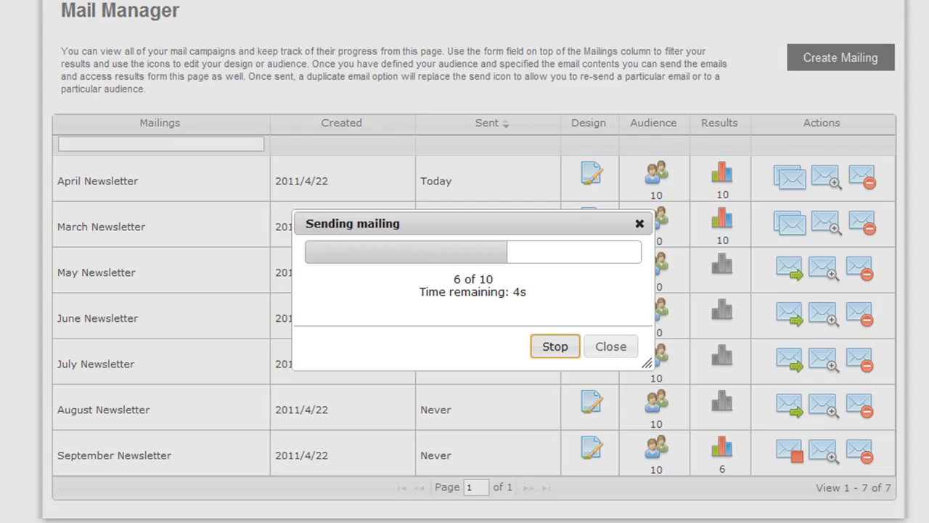
click(610, 346)
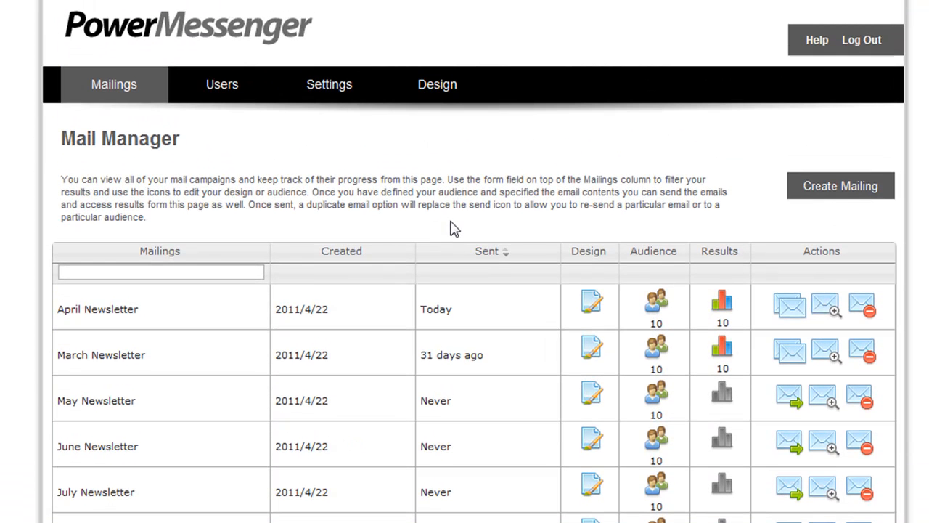
mouse_move(337, 130)
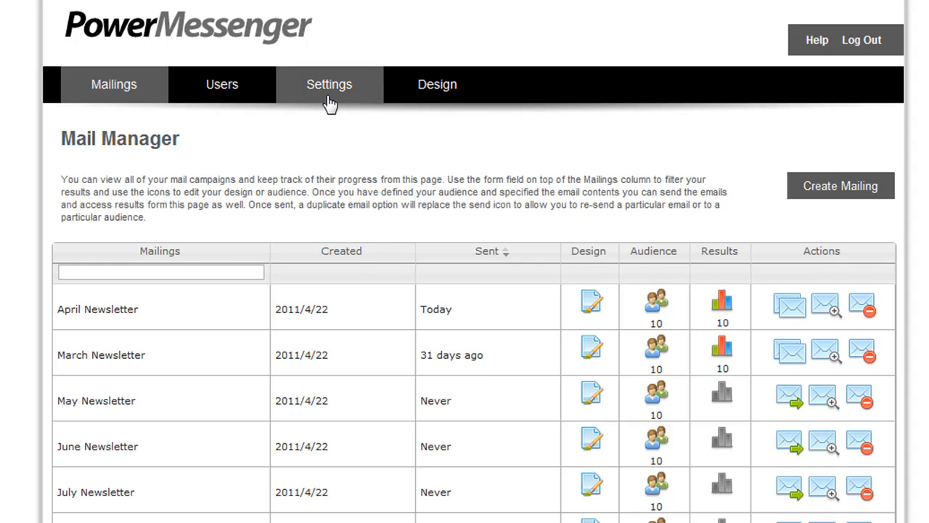
- Review the Email Settings page with its sending limits and sender defaults
click(328, 84)
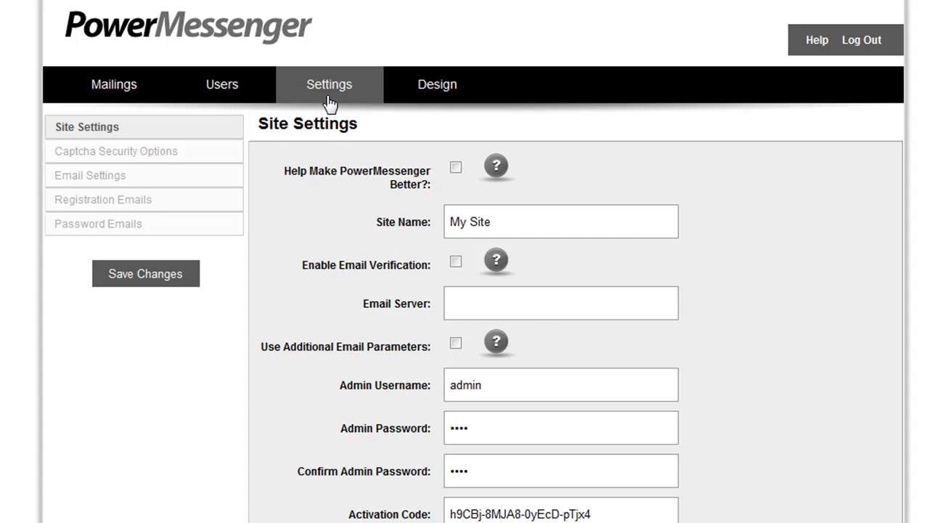
click(90, 175)
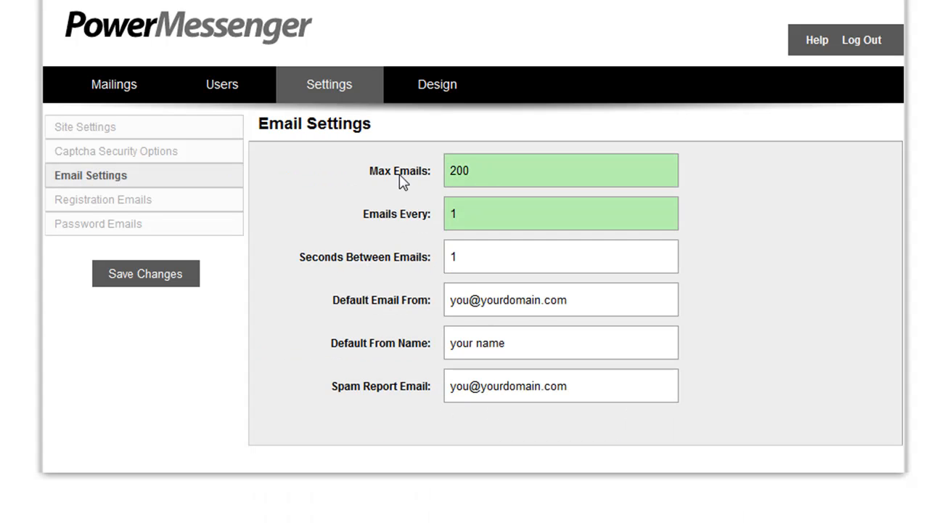
mouse_move(378, 204)
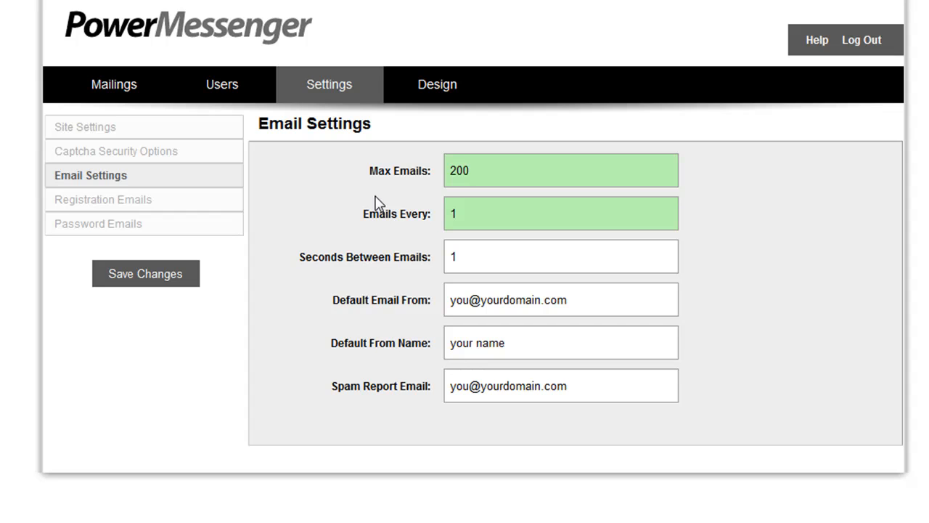
click(450, 172)
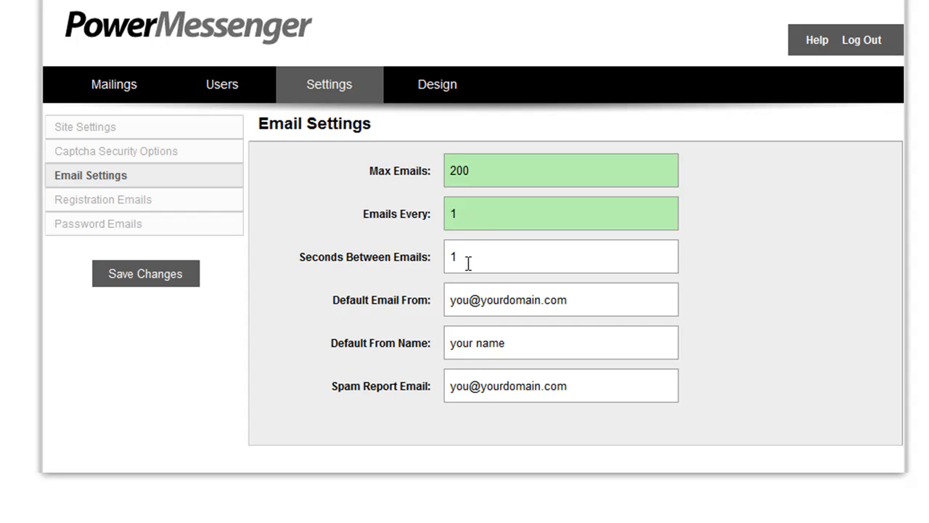
mouse_move(470, 300)
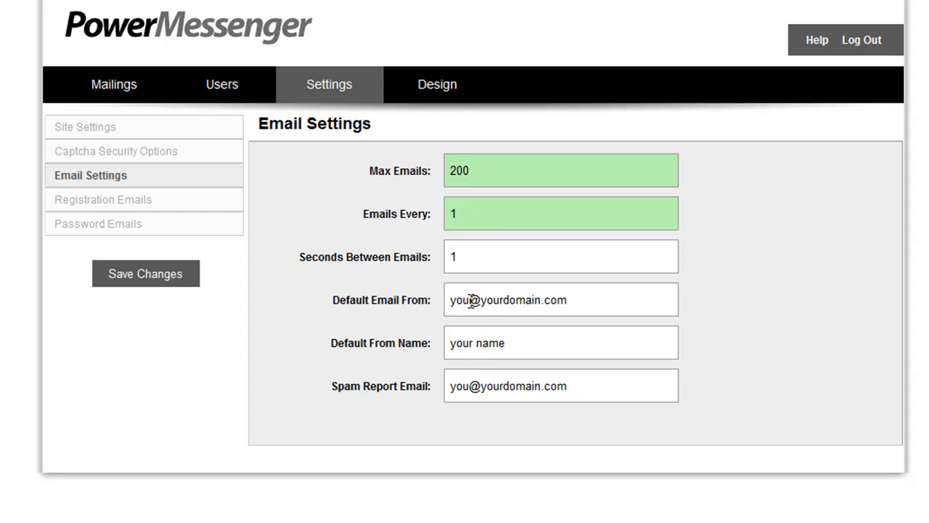
mouse_move(412, 395)
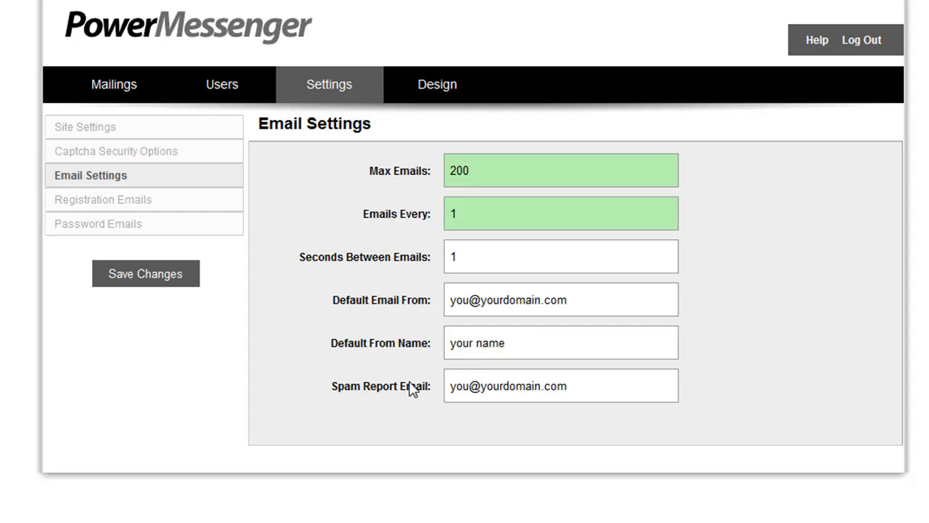
mouse_move(346, 395)
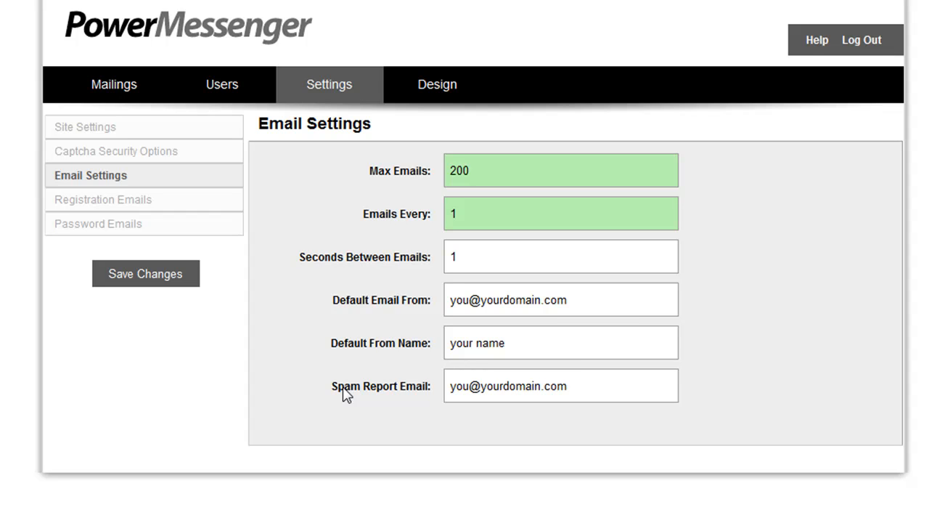
- Return to the Mailings list and bring up the April Newsletter's results charts
click(113, 84)
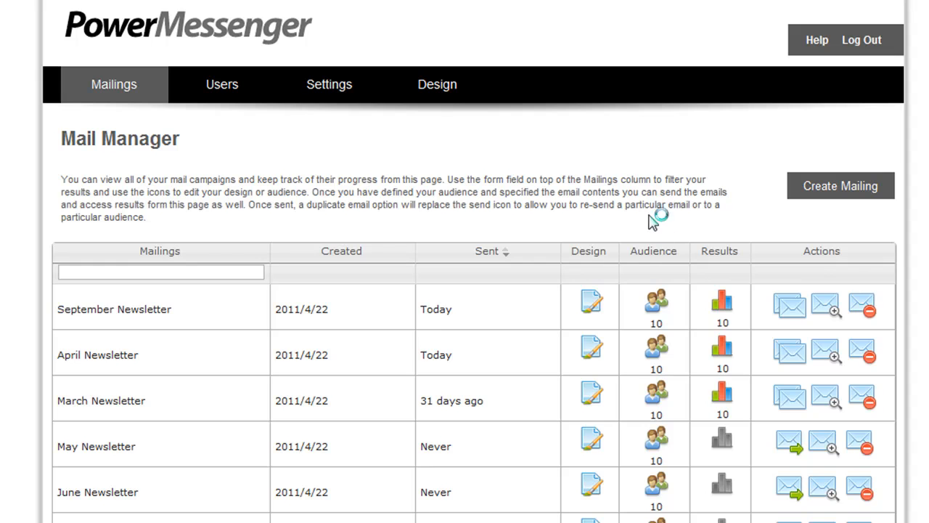
click(721, 351)
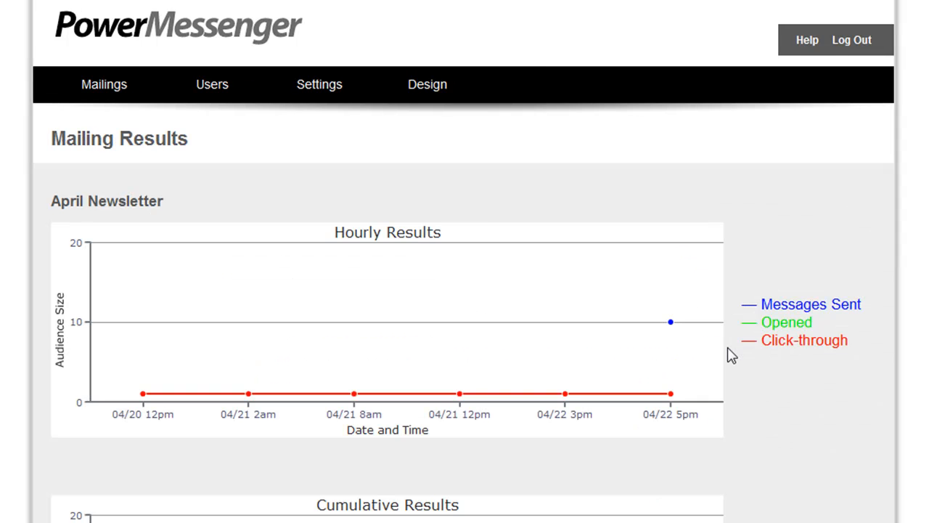
mouse_move(772, 378)
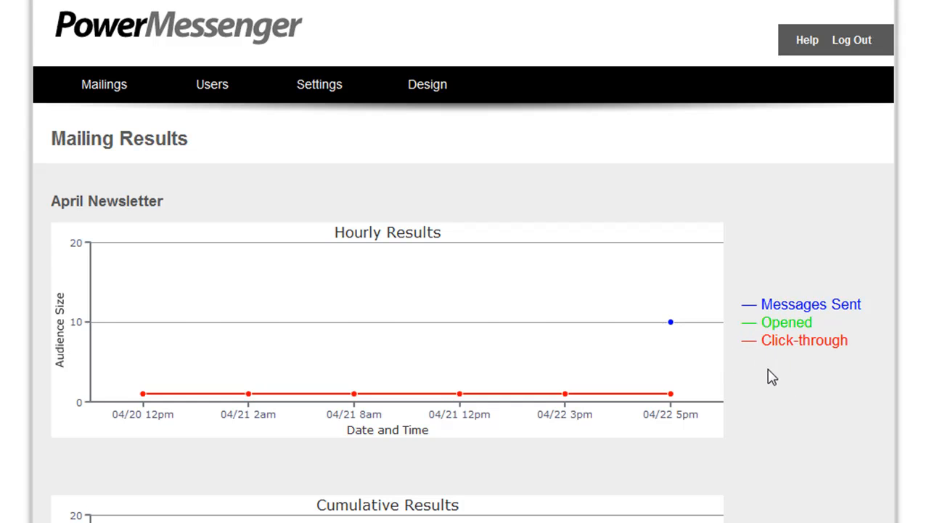
scroll(down, 3)
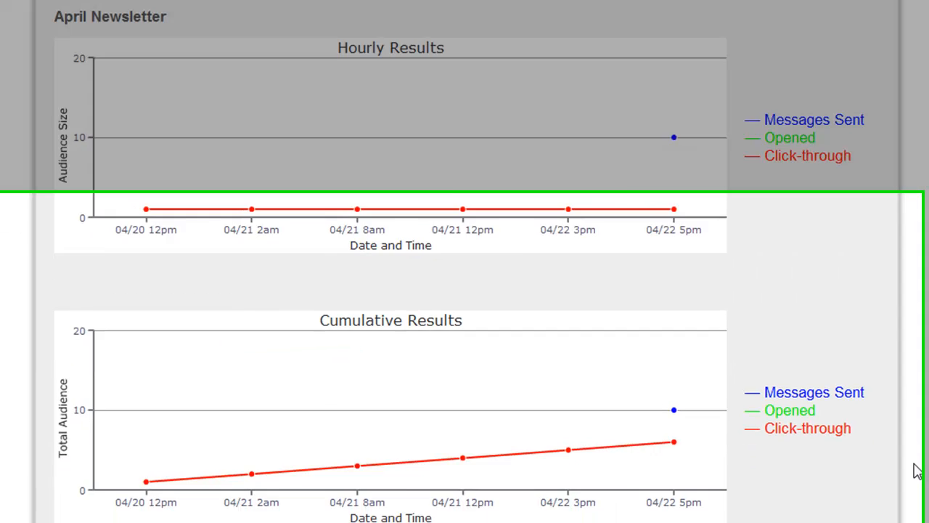
scroll(down, 3)
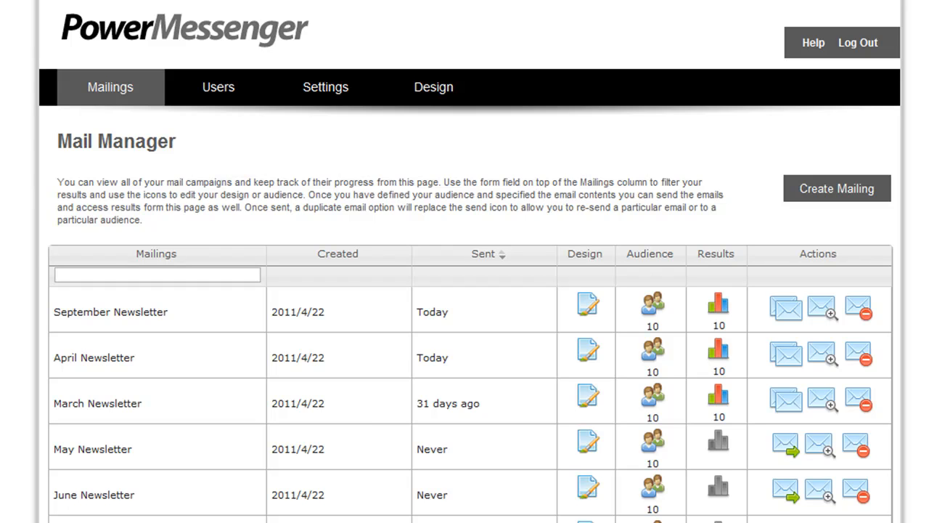
- Show the Design area's theme choices (Default current) and the registration form type options
click(433, 88)
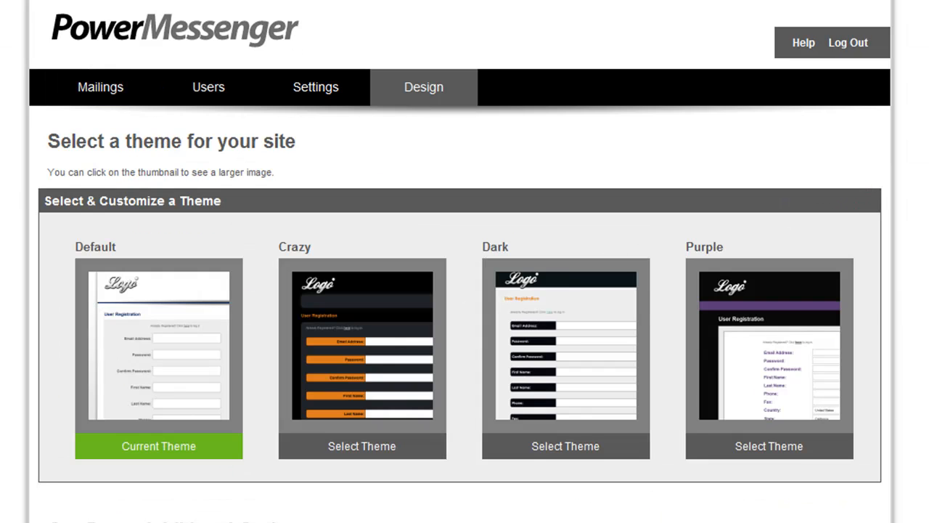
click(158, 356)
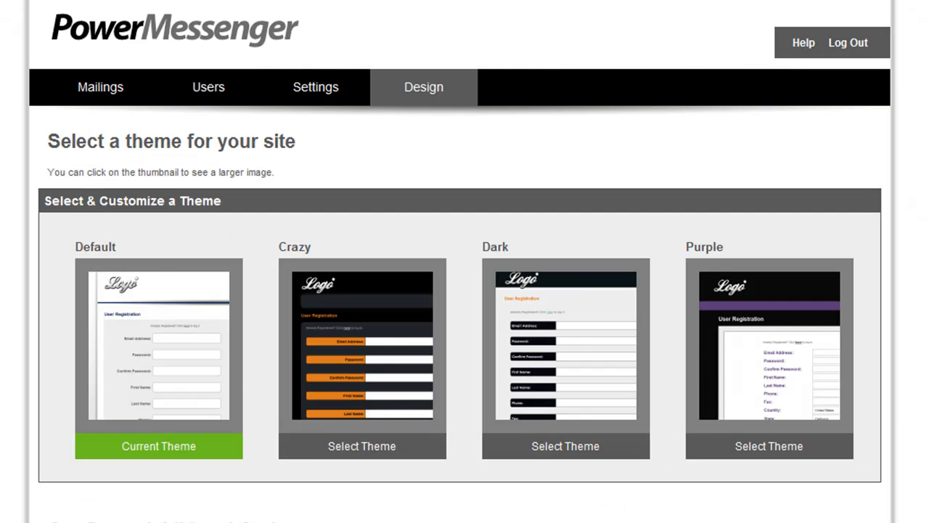
scroll(down, 3)
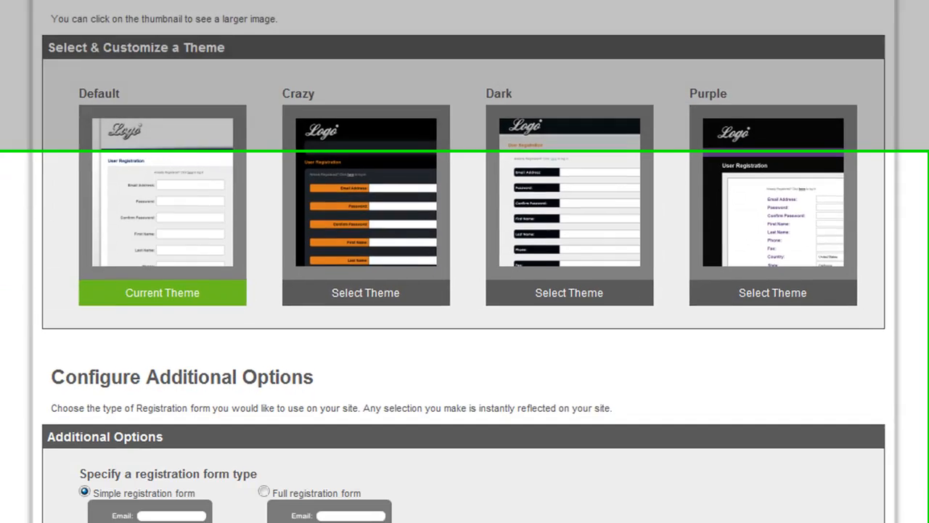
scroll(down, 3)
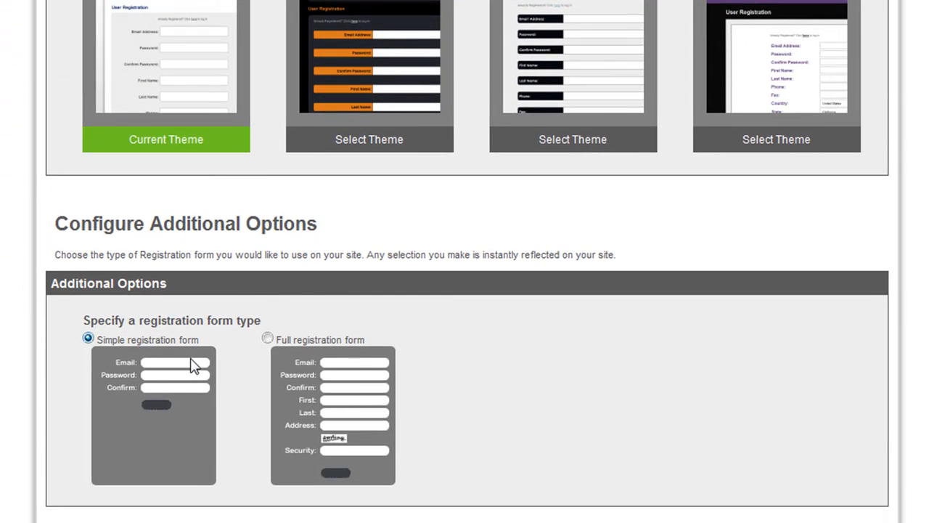